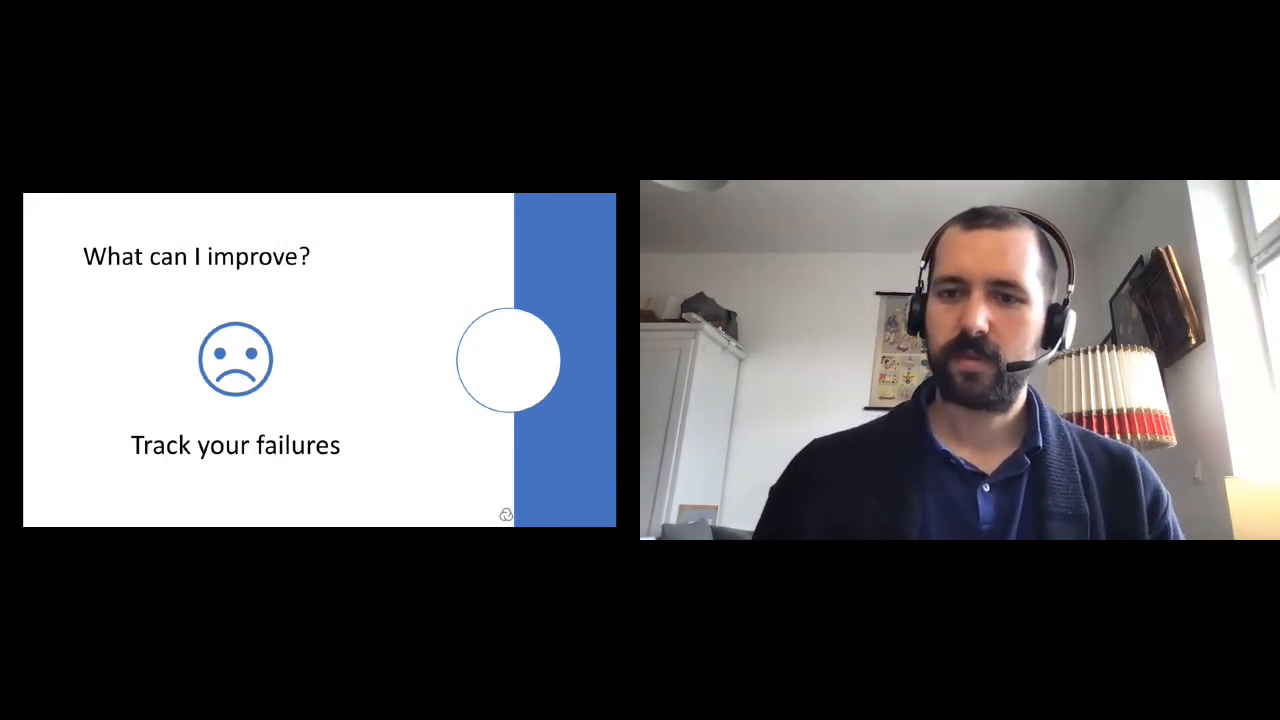
Advance two slides to reach the 'How to close your first clients' tips slide
key("right")
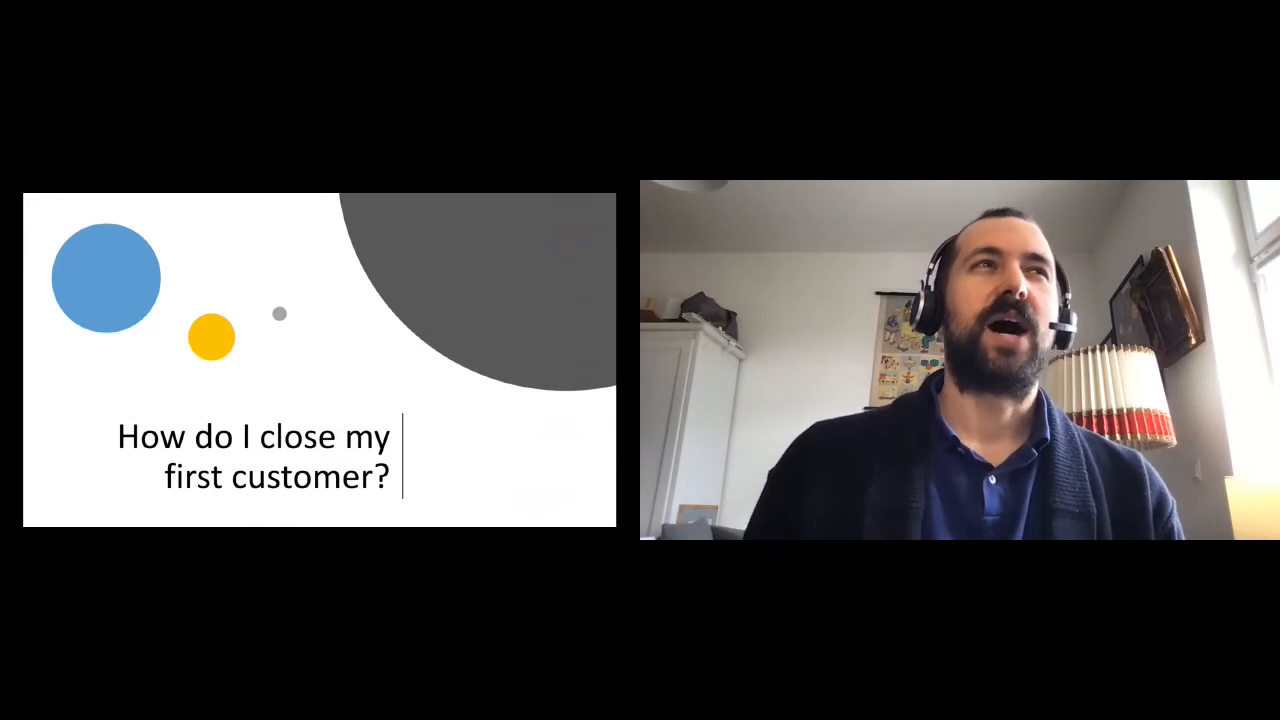
key("Right")
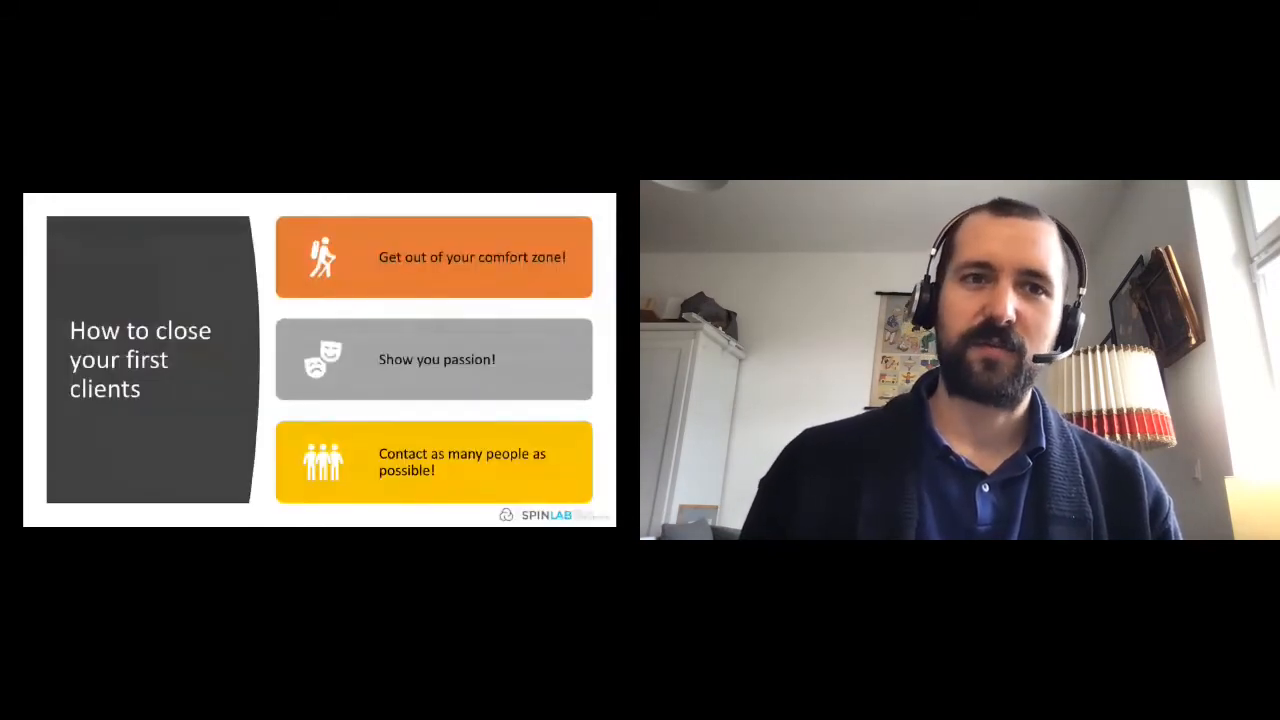